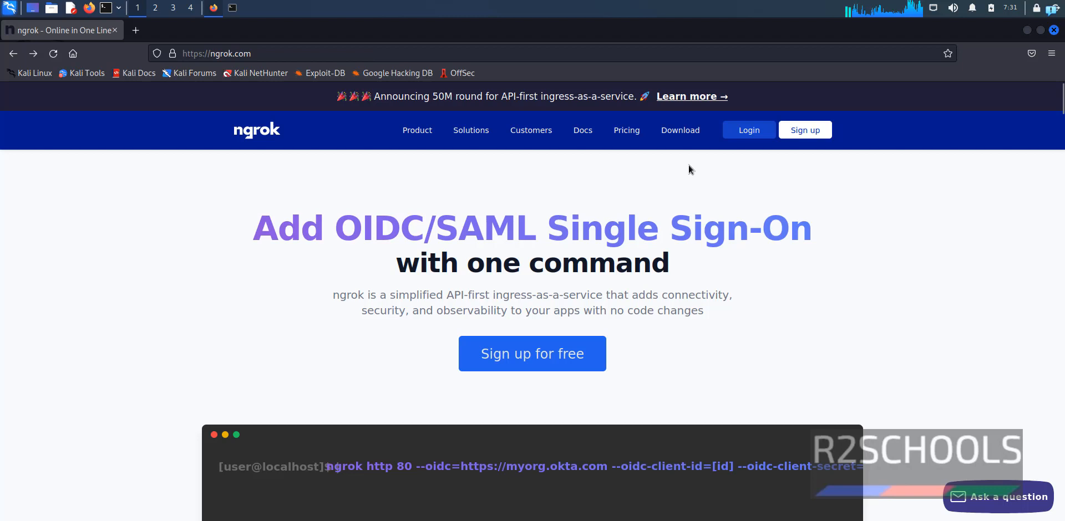
Copy the Linux download link for the ngrok stable amd64 archive from the download page.
right_click(658, 279)
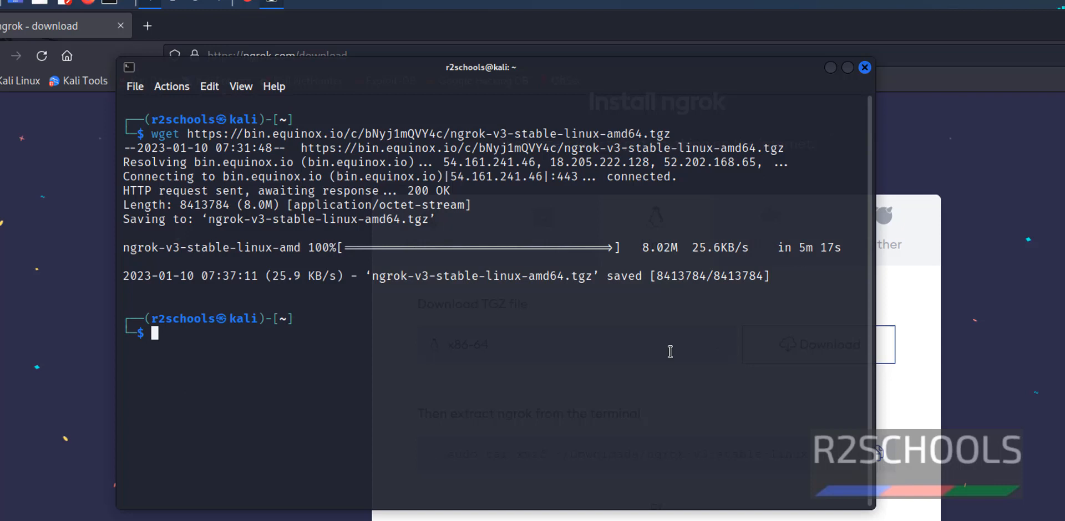
text(tar zxvf)
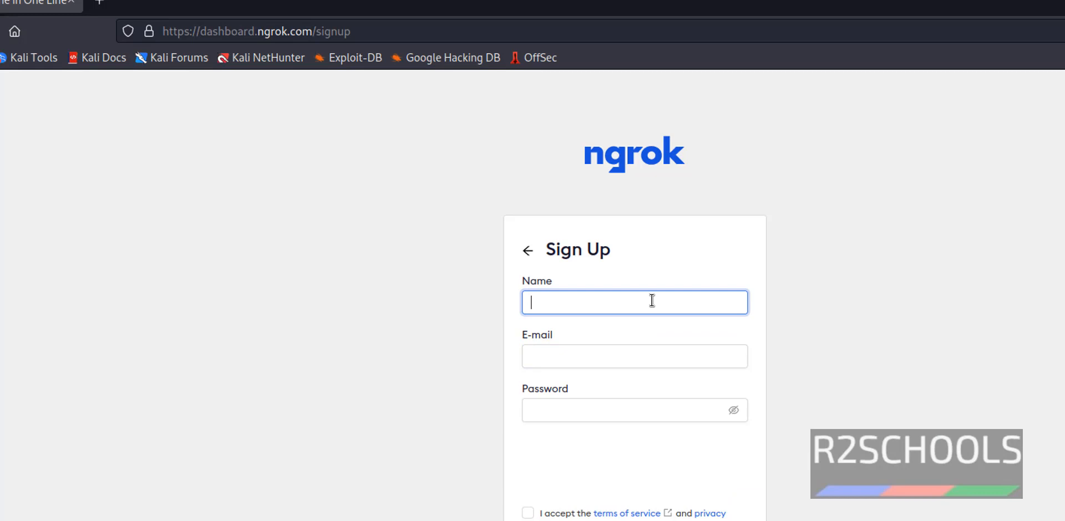
Fill the Sign Up form with the r2sh... account details and submit to reach Setup & Installation.
text(r2sh)
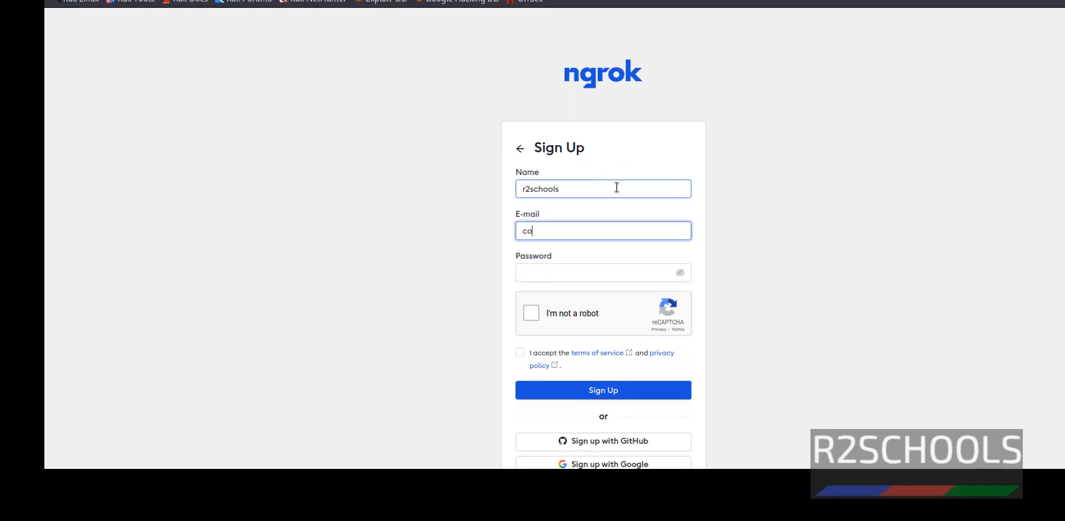
click(603, 390)
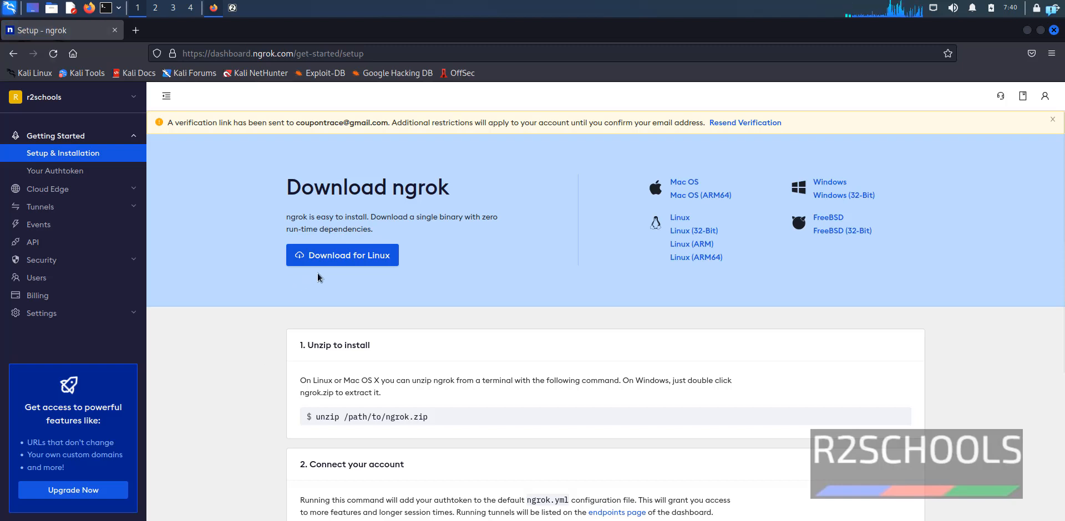
Scroll the setup page to the '2. Connect your account' authtoken section.
scroll(down, 3)
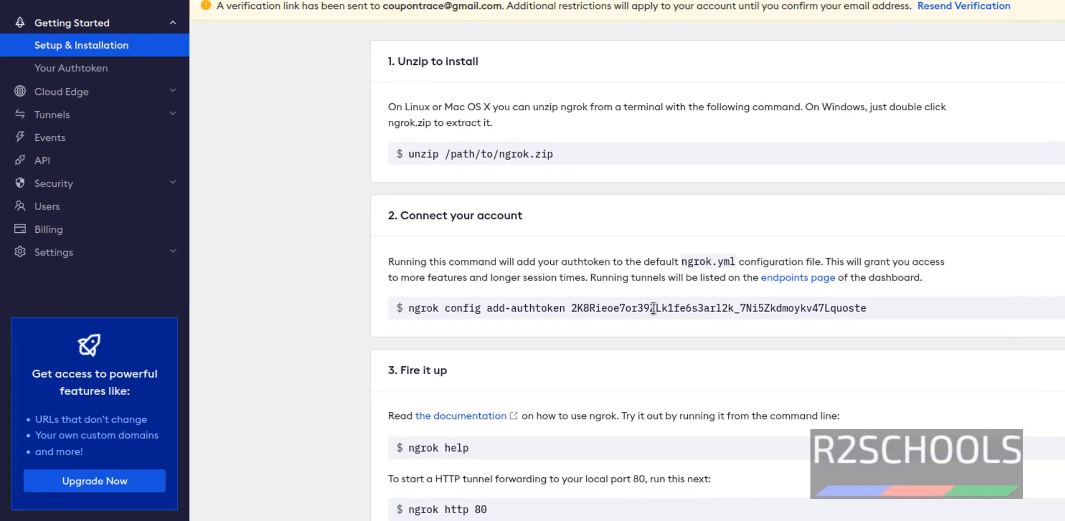
scroll(up, 3)
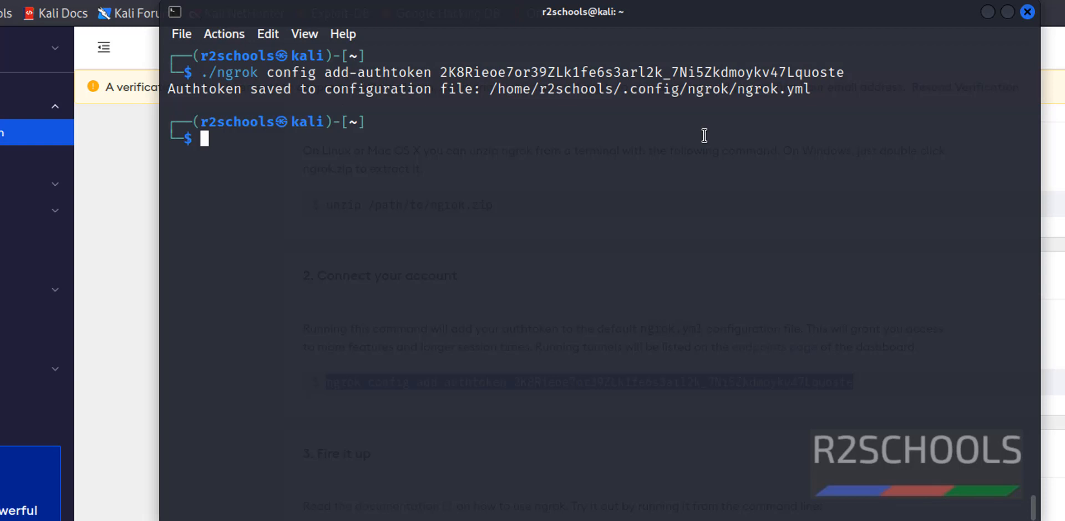
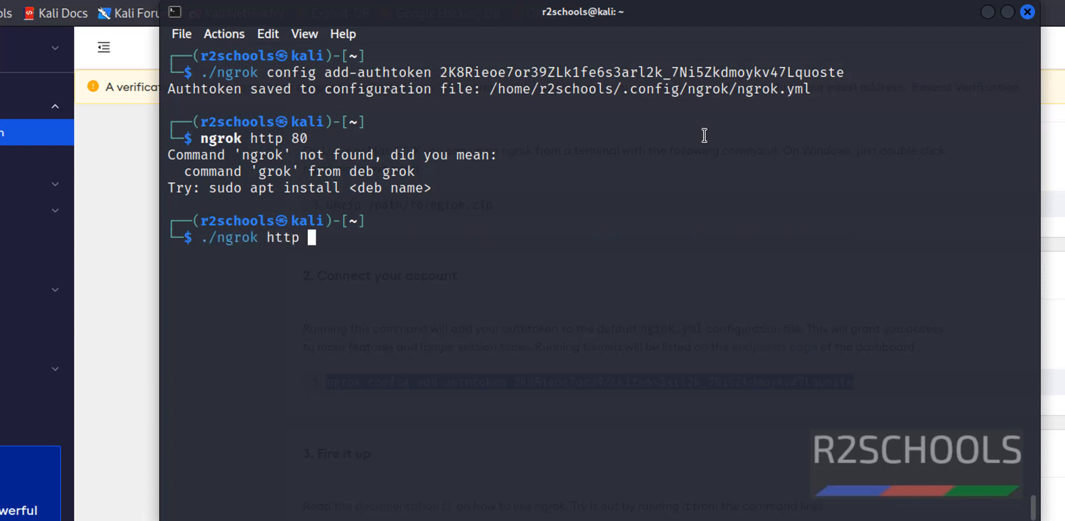
key(Return)
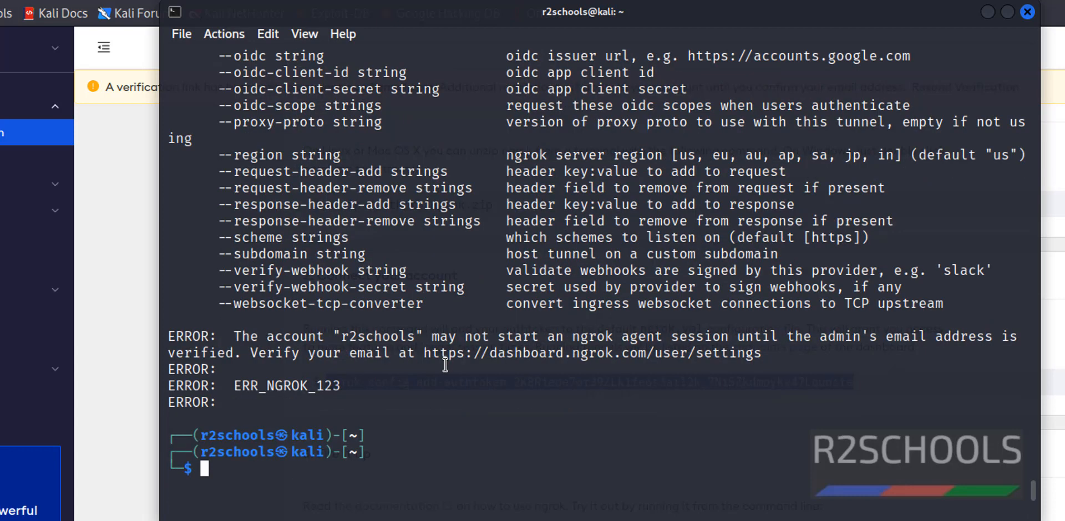
mouse_move(241, 344)
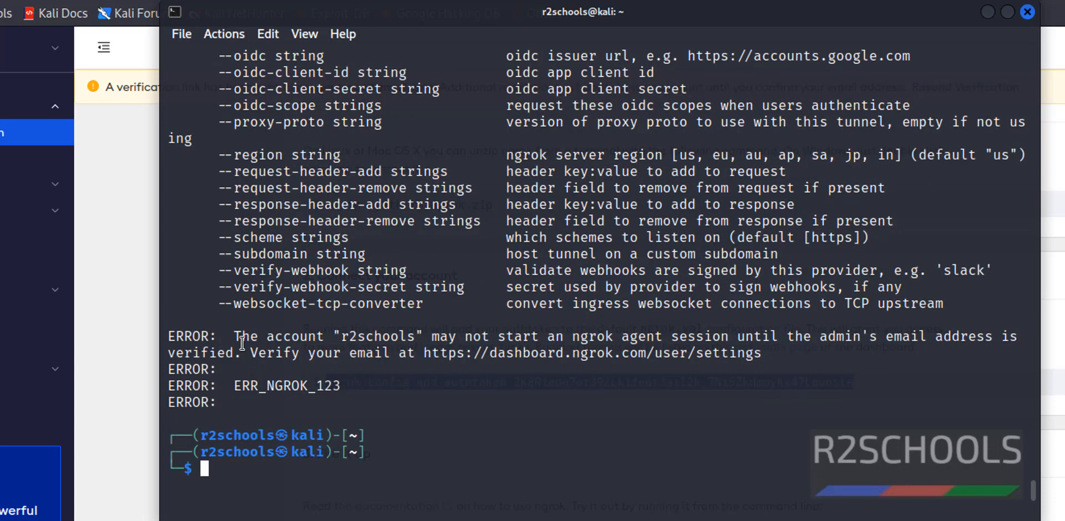
mouse_move(319, 353)
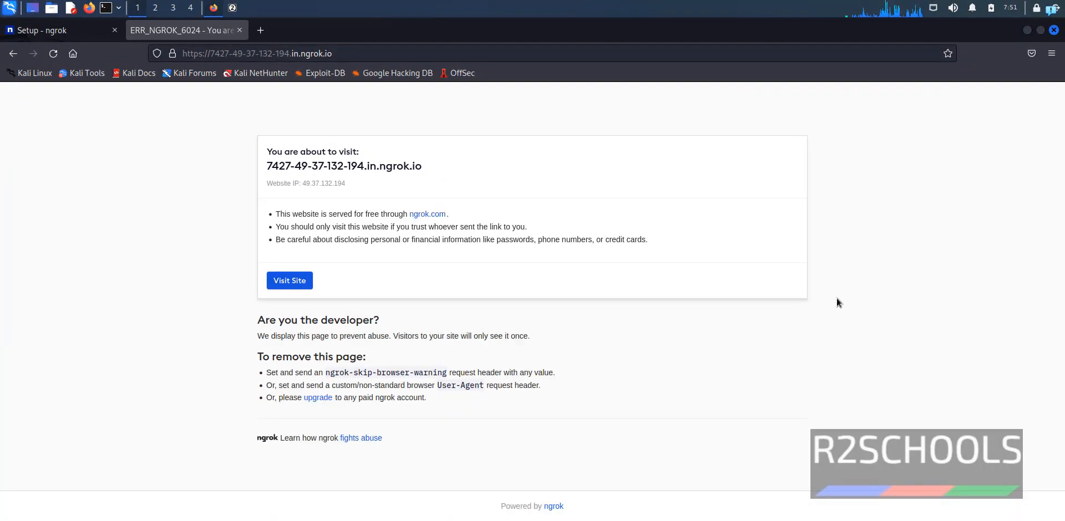
Continue past the ngrok abuse warning via Visit Site to the tunnelled Apache page.
click(289, 280)
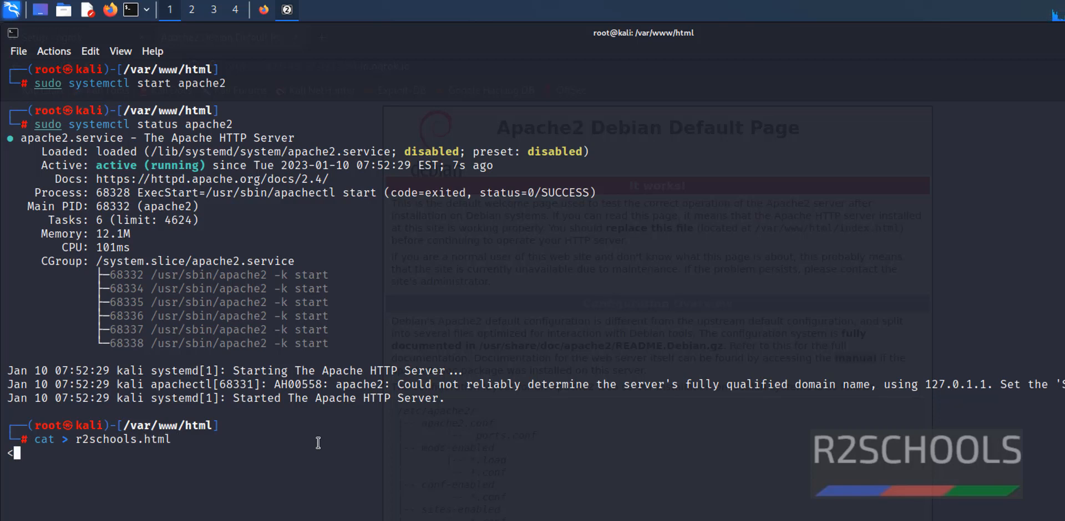
Write <h1>Welcome to r2schools</h1> into r2schools.html in /var/www/html.
text(<h1>)
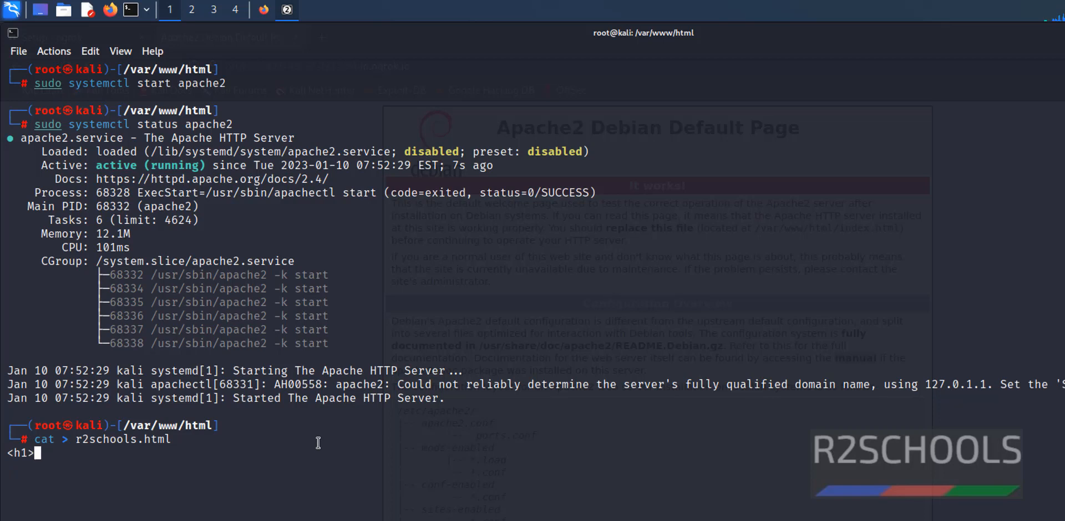
text(r2schools.html)
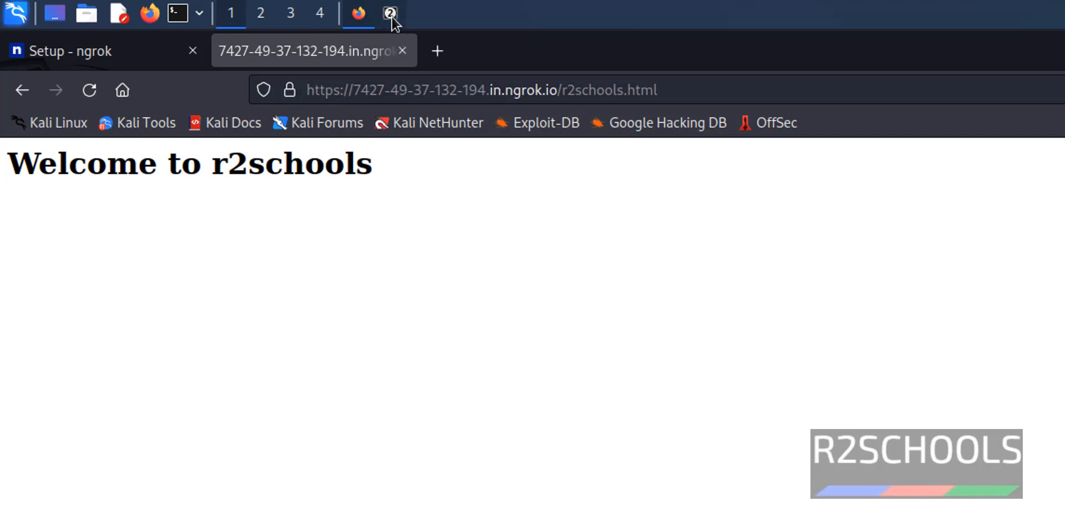
Return to the terminal to create james.html with a Hello James heading.
click(390, 13)
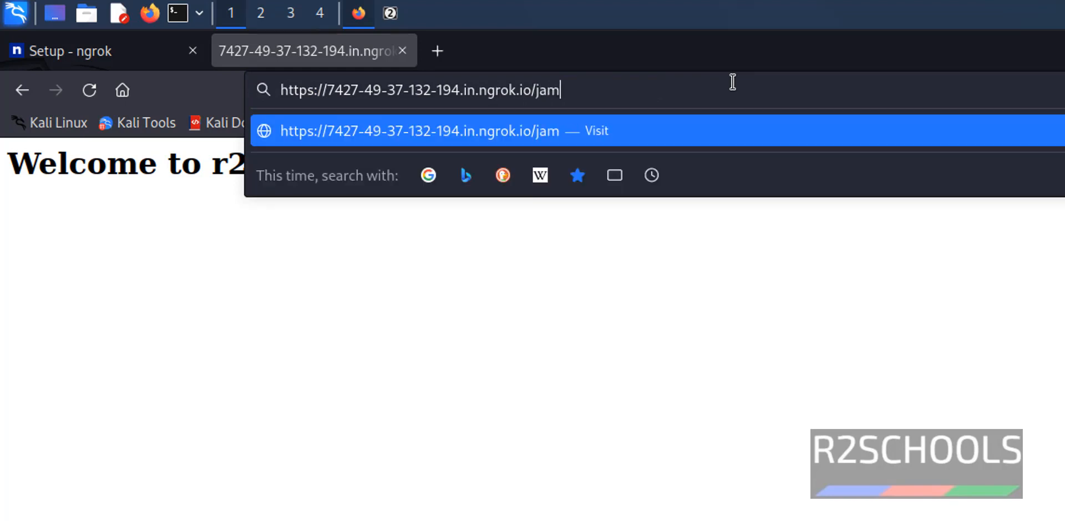
Load /james.html on the ngrok.io address so 'Hello James' is displayed.
key(Return)
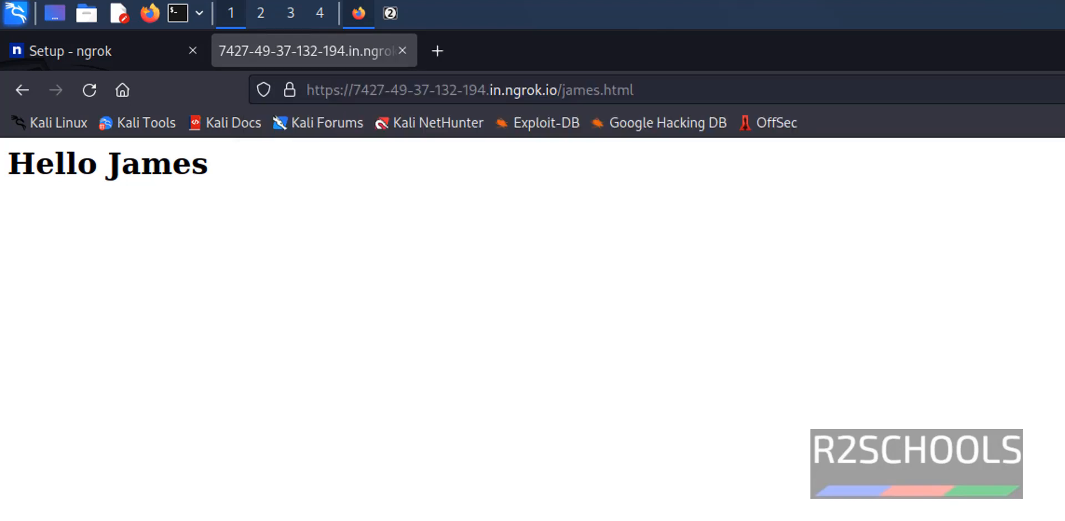